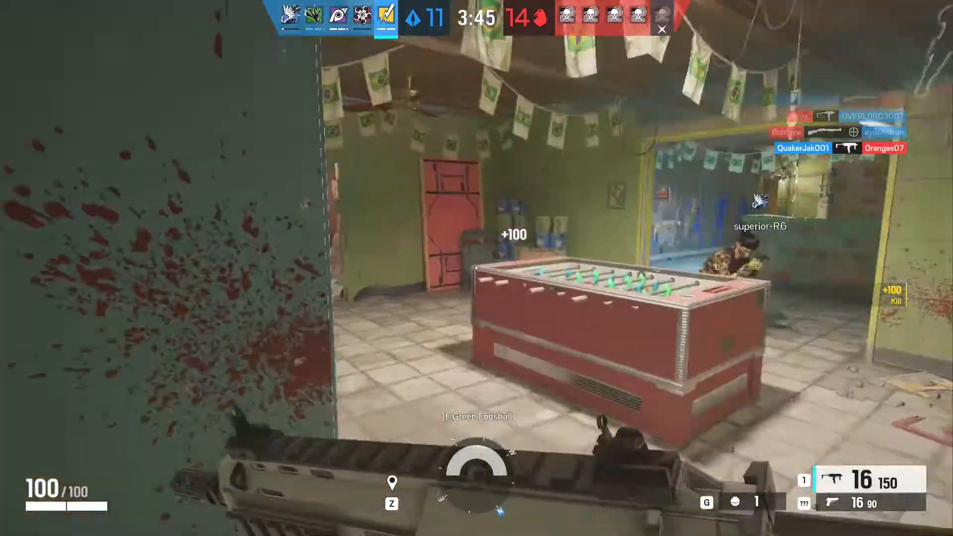
mouse_move(477, 268)
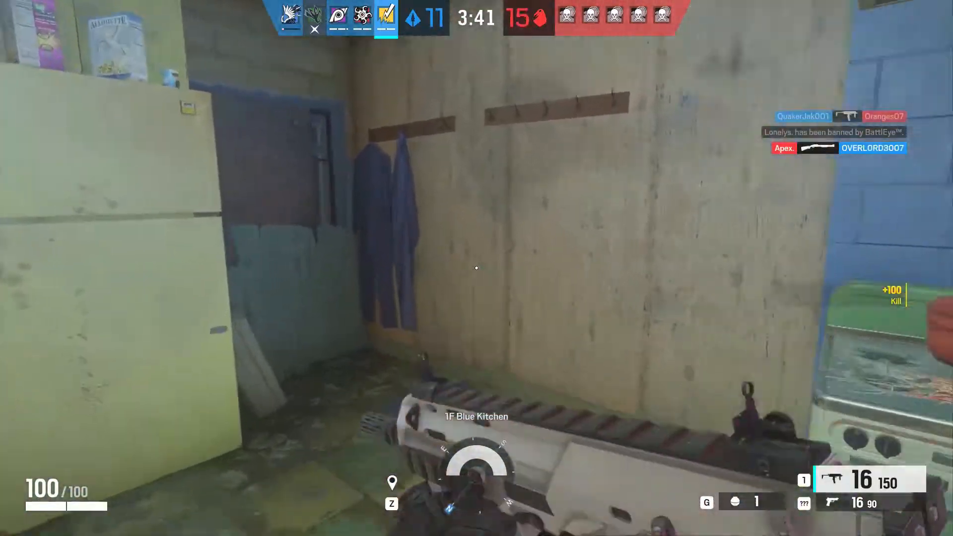
mouse_move(476, 268)
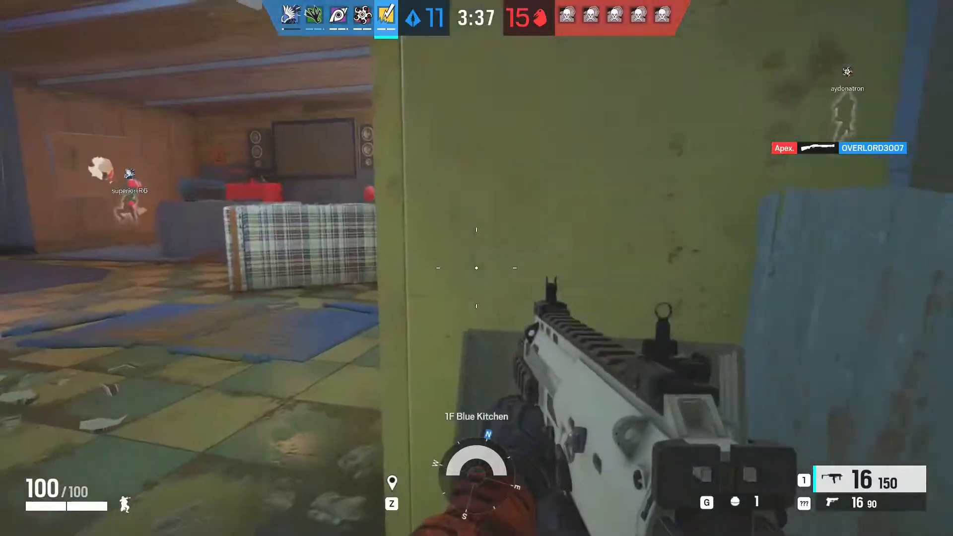
key(r)
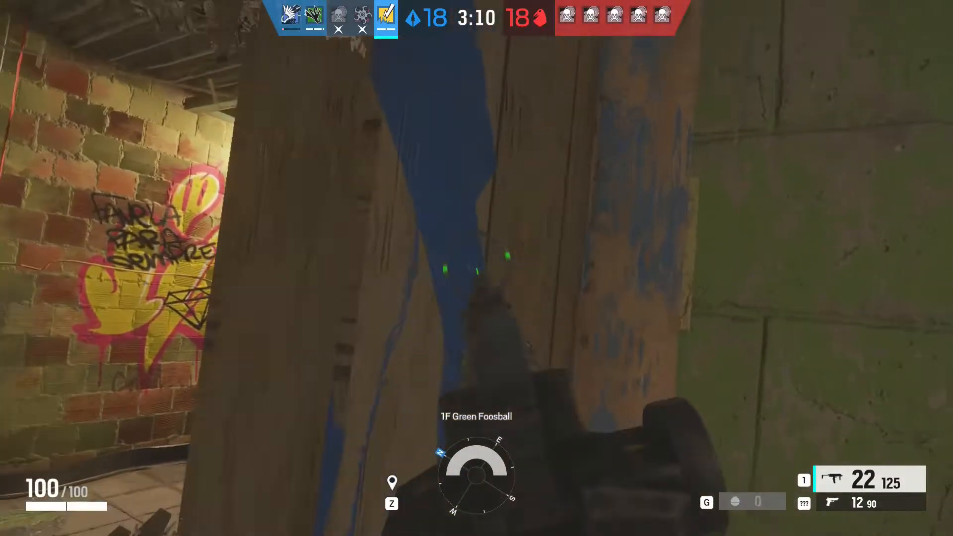
click(477, 268)
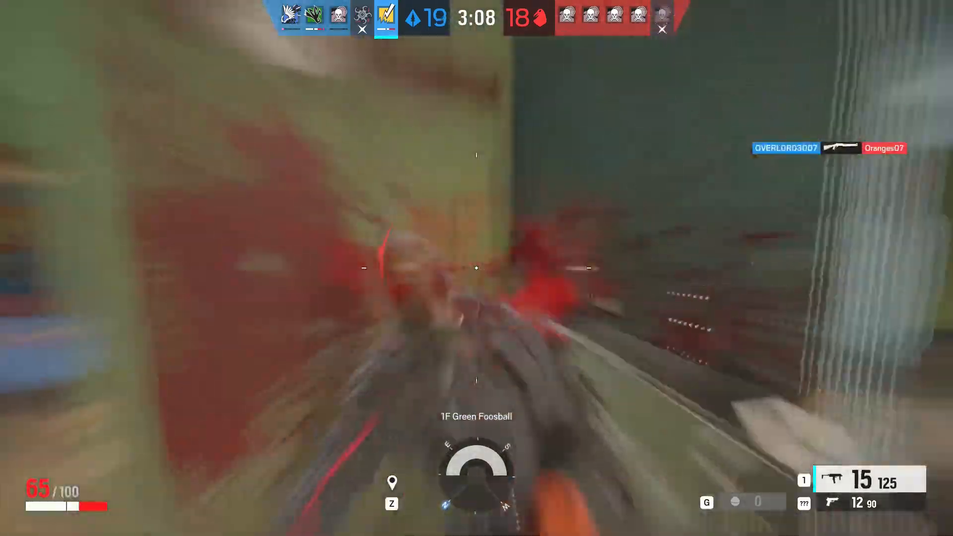